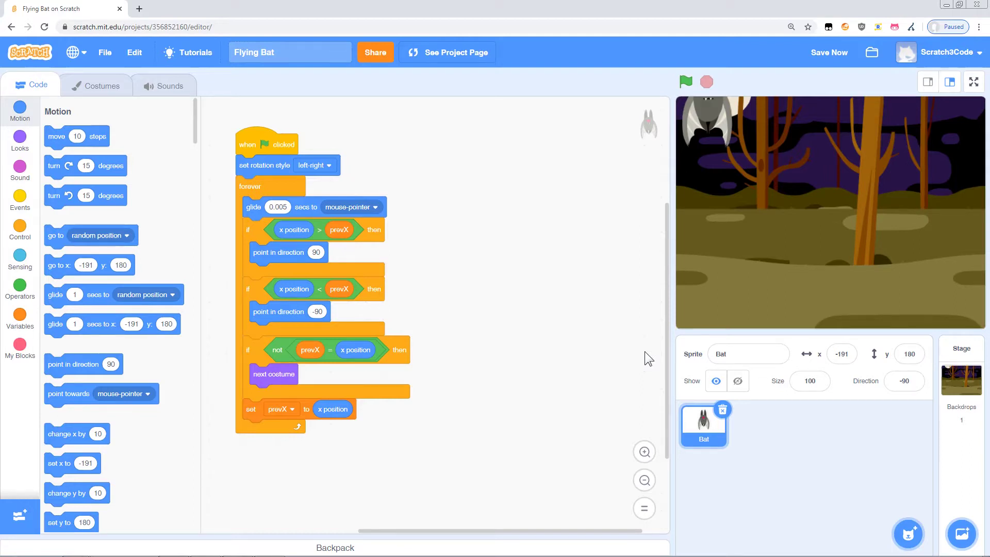
pyautogui.moveTo(502, 120)
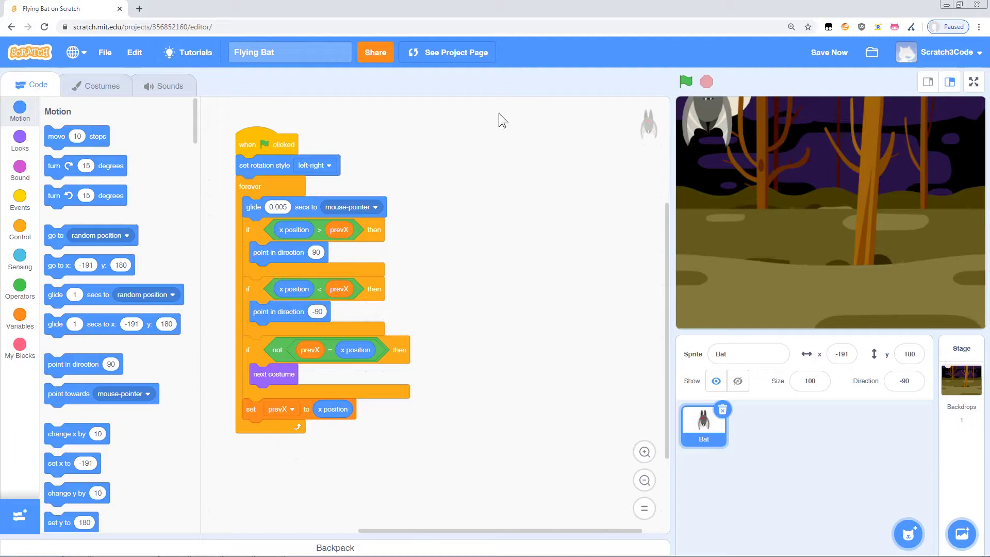
# - Run and then stop the project to test the bat's mouse-following flight
pyautogui.click(289, 52)
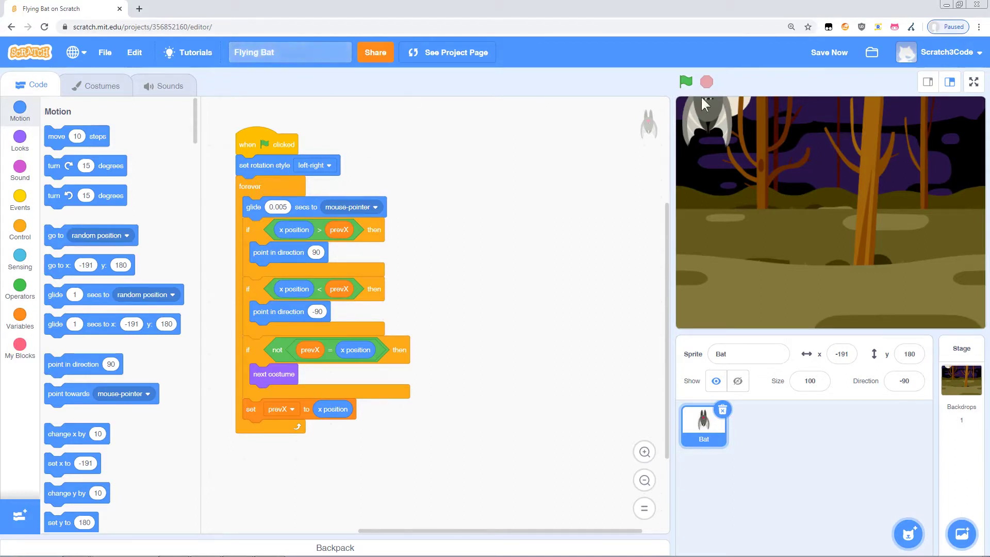
pyautogui.click(685, 81)
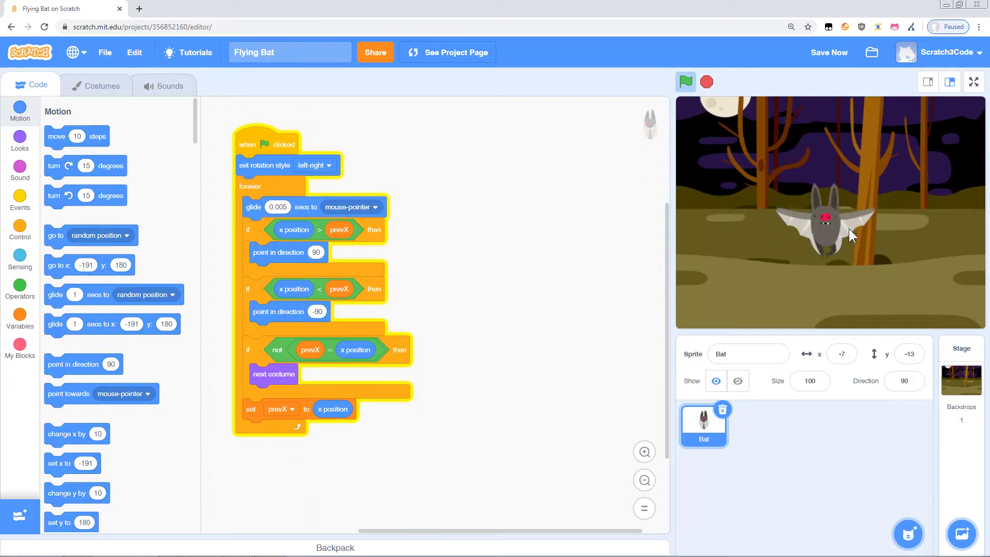
pyautogui.moveTo(865, 192)
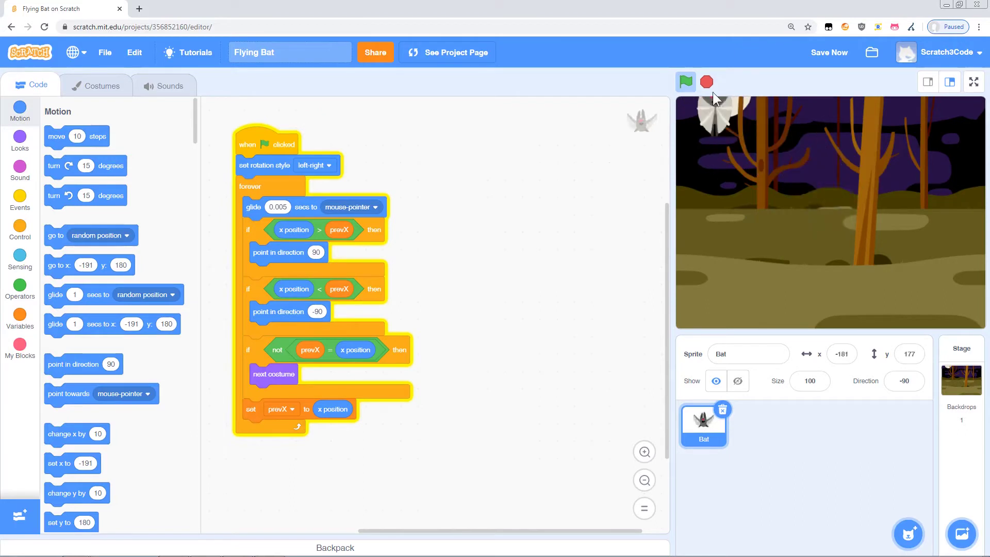
pyautogui.click(685, 81)
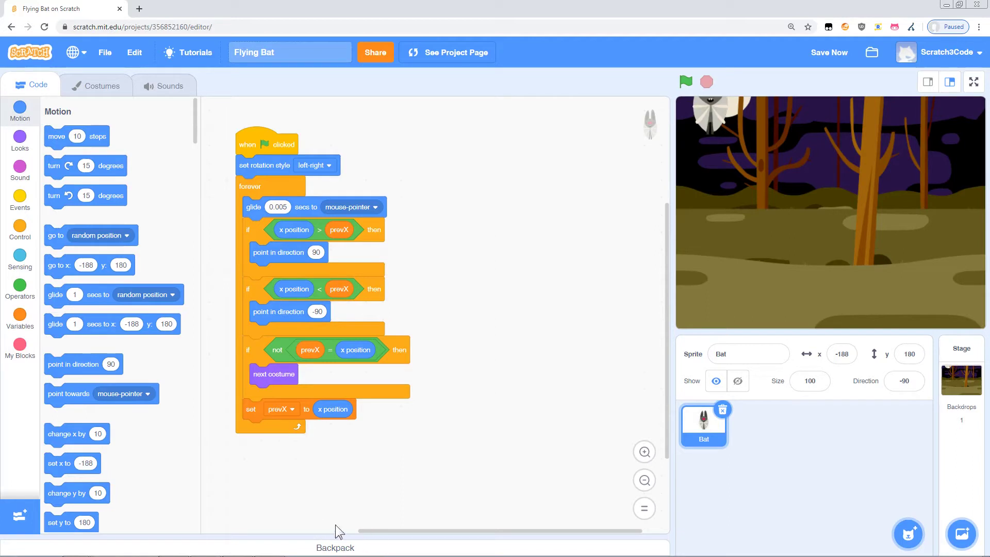
pyautogui.moveTo(334, 547)
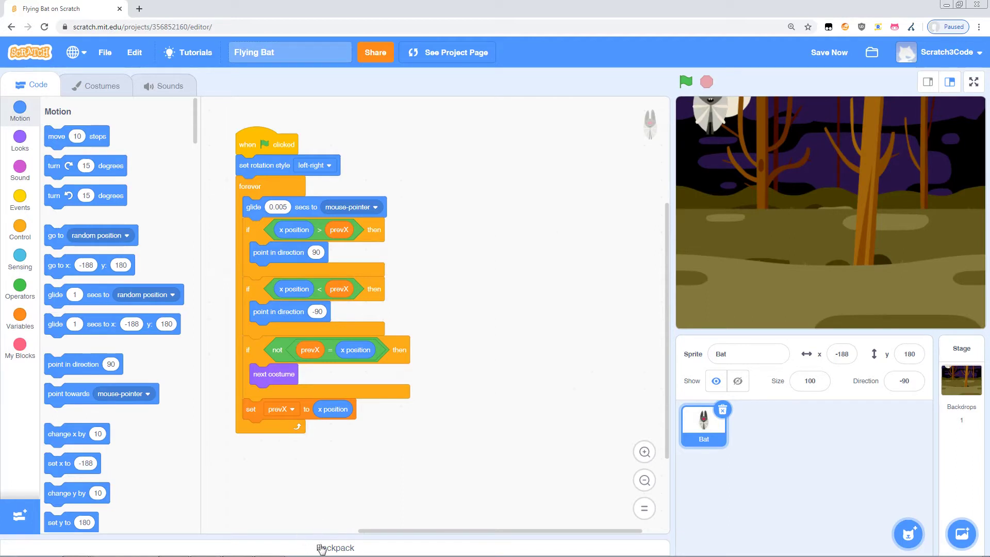
# - Copy the bat's 'when flag clicked' script into the backpack
pyautogui.click(335, 547)
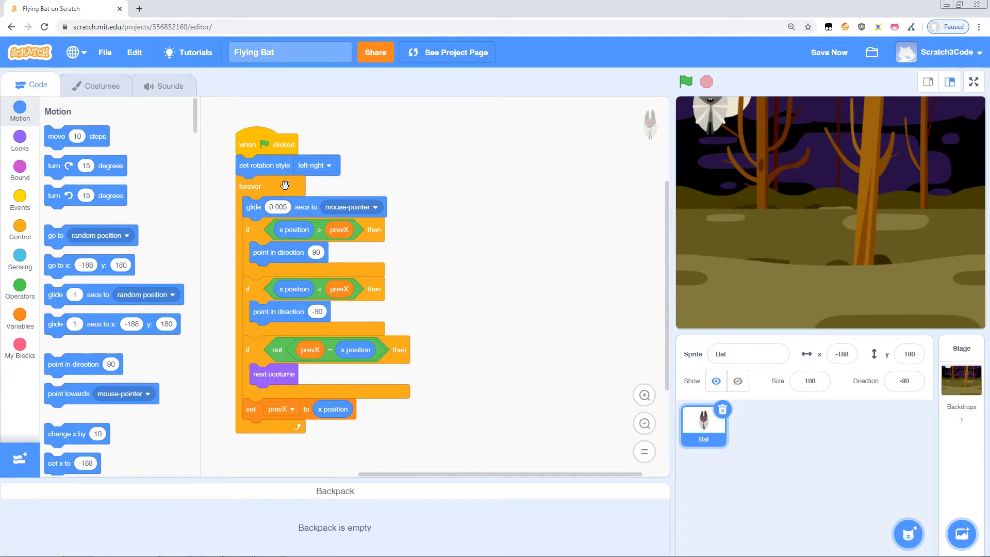
pyautogui.moveTo(265, 143); pyautogui.dragTo(145, 507)
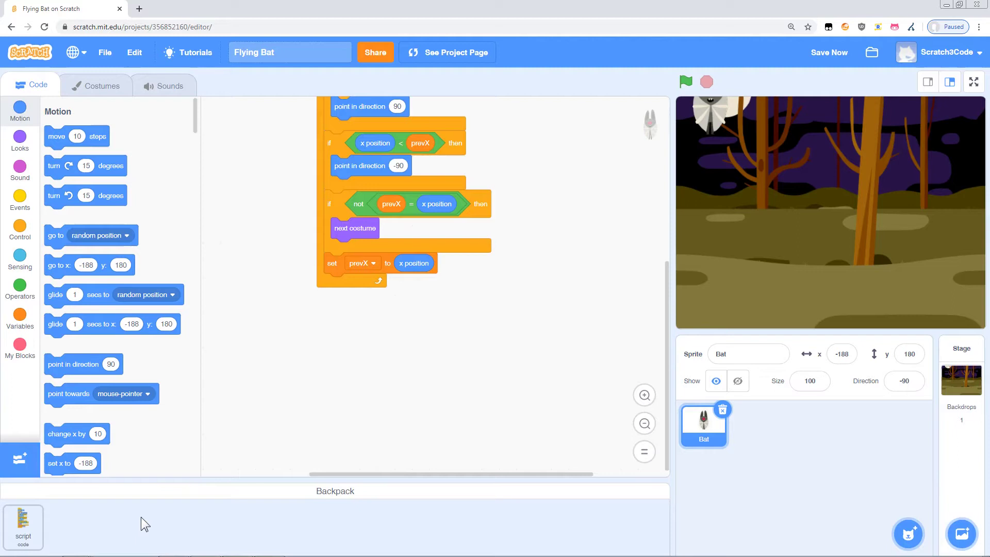
pyautogui.moveTo(247, 112)
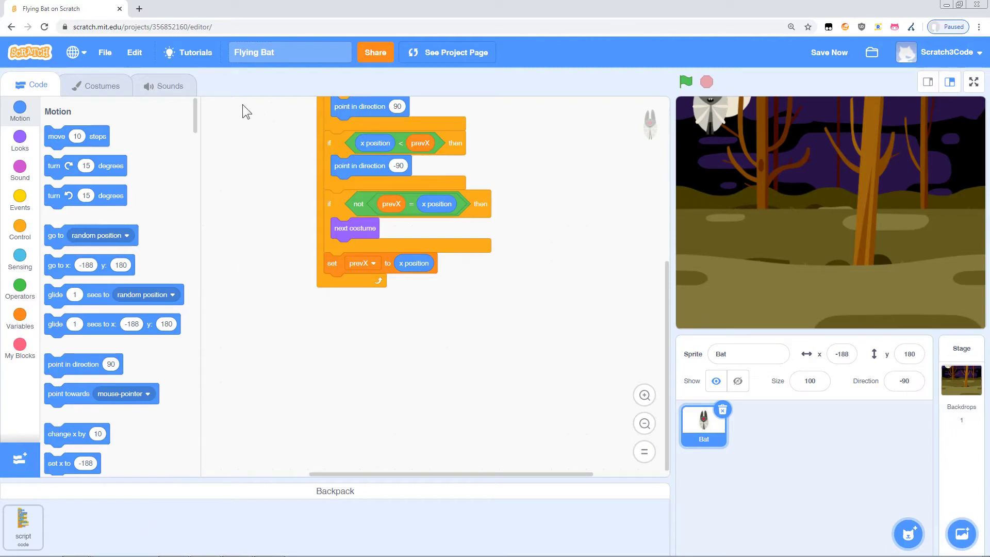
pyautogui.click(105, 52)
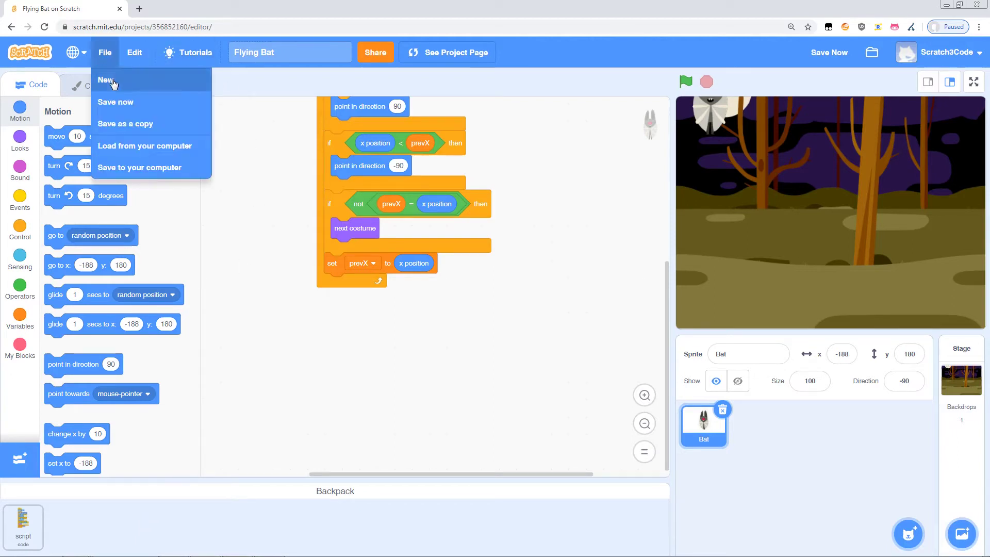
# - Create a new Untitled project with the default cat sprite via File > New
pyautogui.click(115, 102)
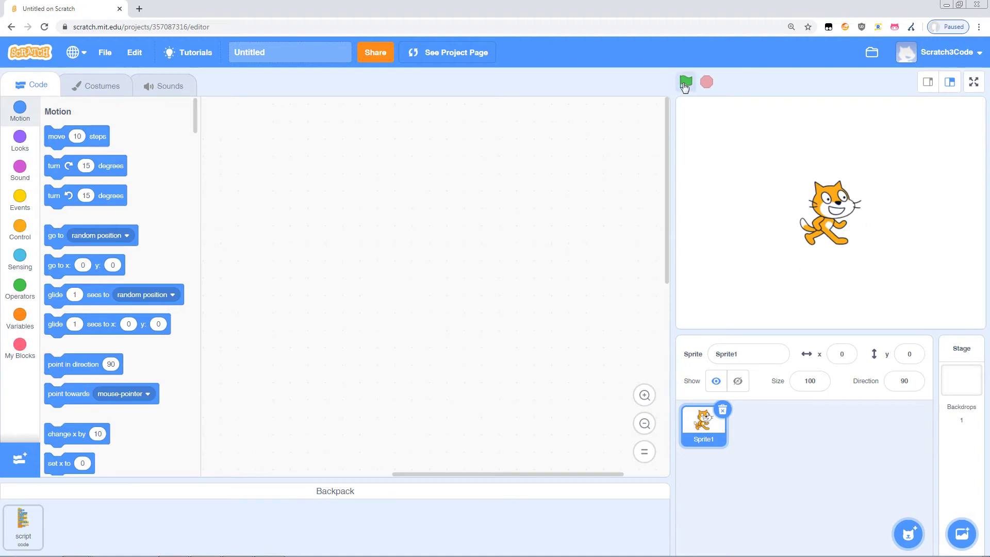
pyautogui.moveTo(801, 155)
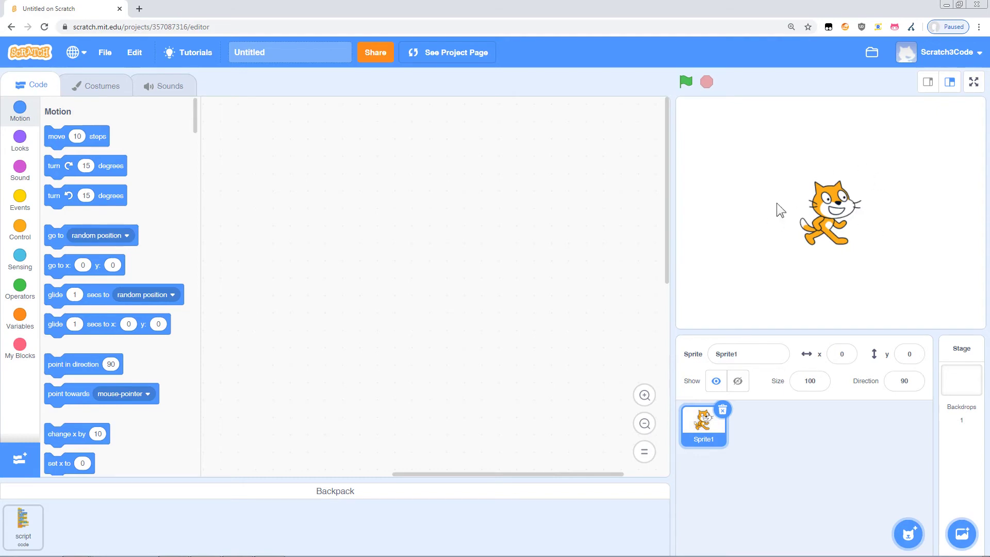
pyautogui.moveTo(580, 236)
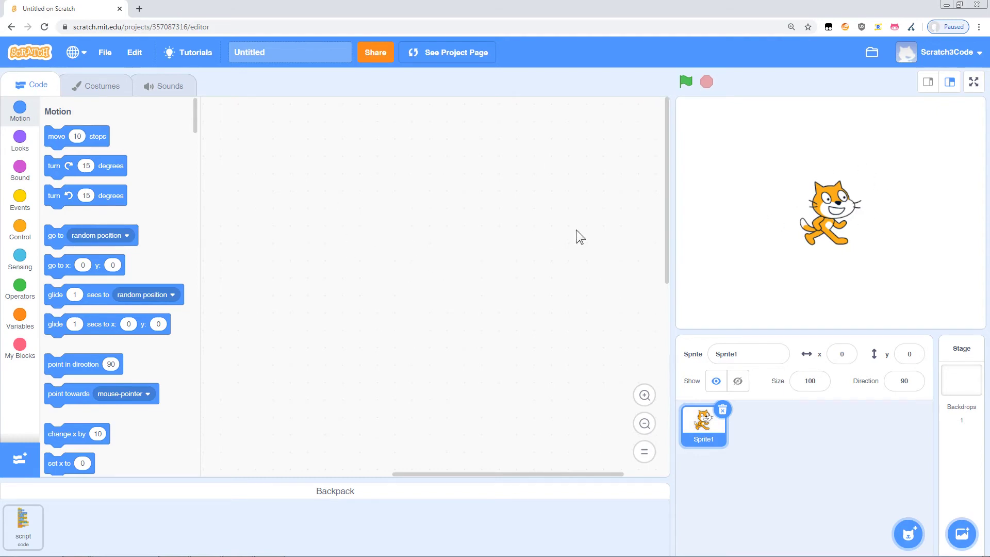
pyautogui.moveTo(203, 501)
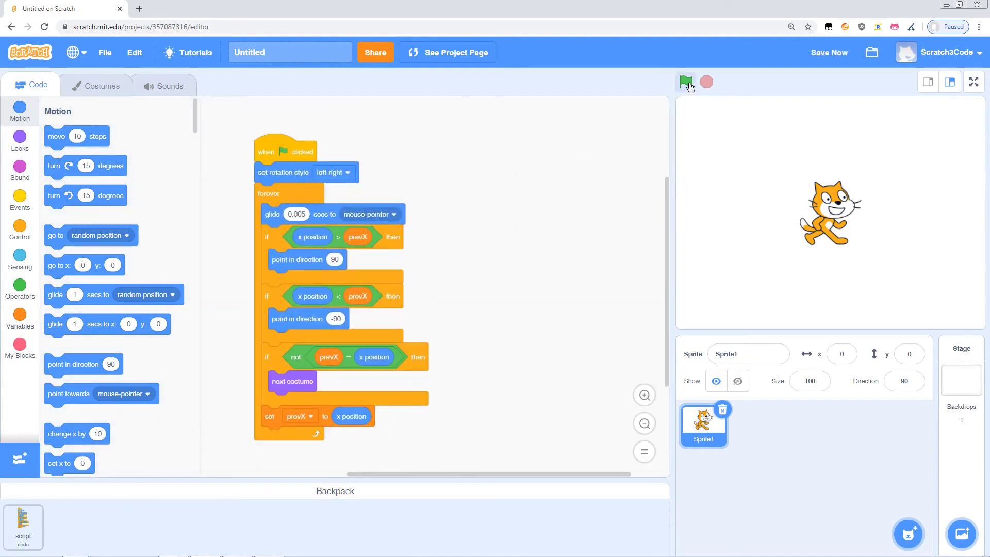
# - Run and then stop the project to check the cat follows the mouse
pyautogui.click(685, 82)
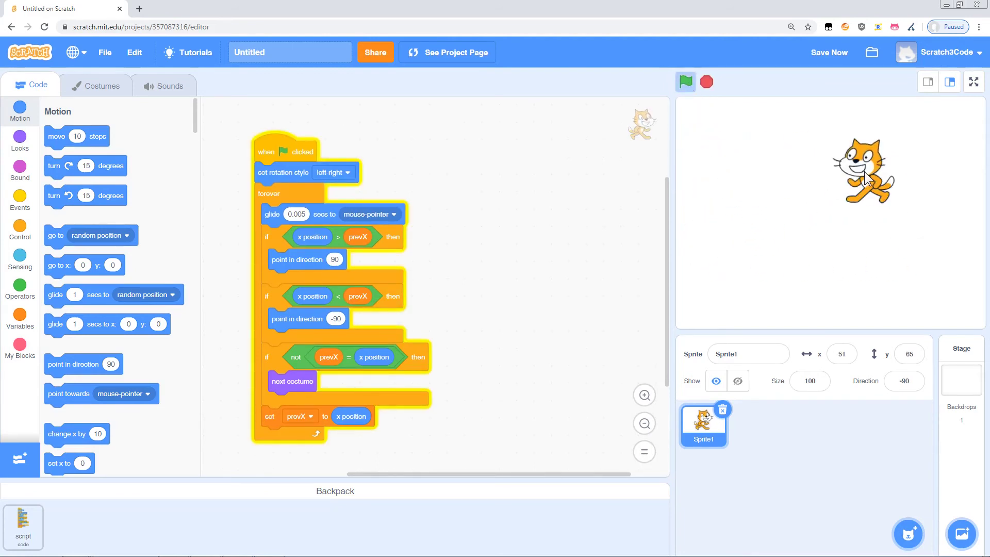
pyautogui.click(685, 81)
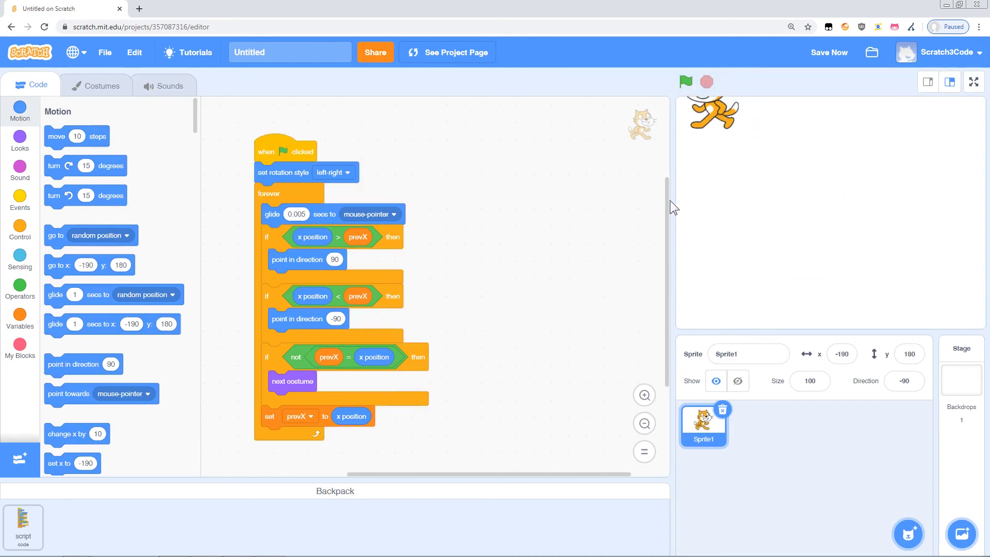